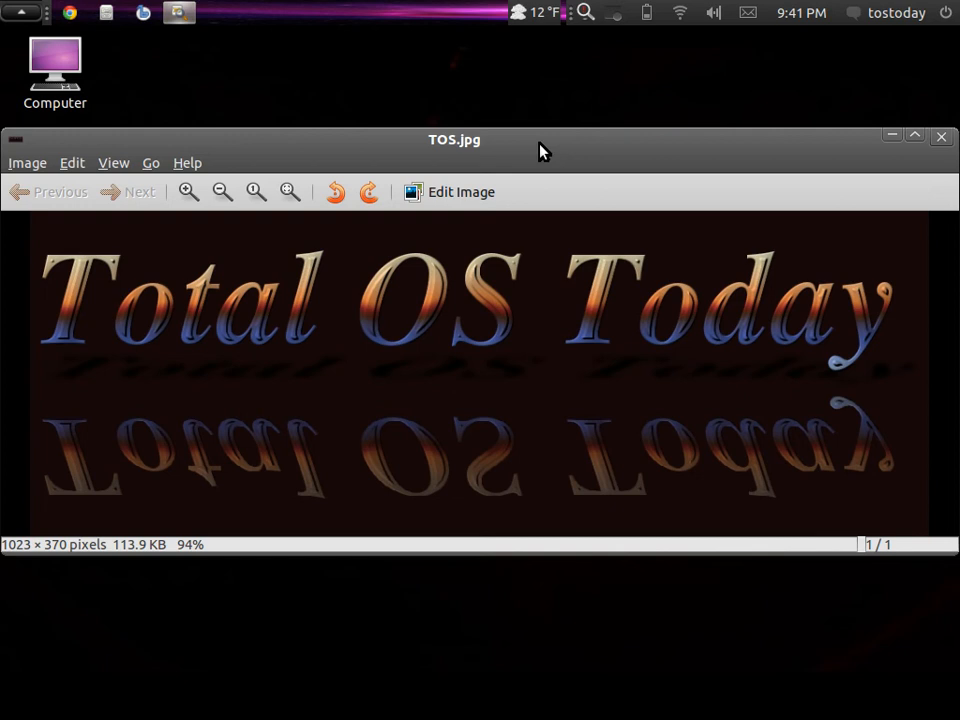
mouse_move(692, 162)
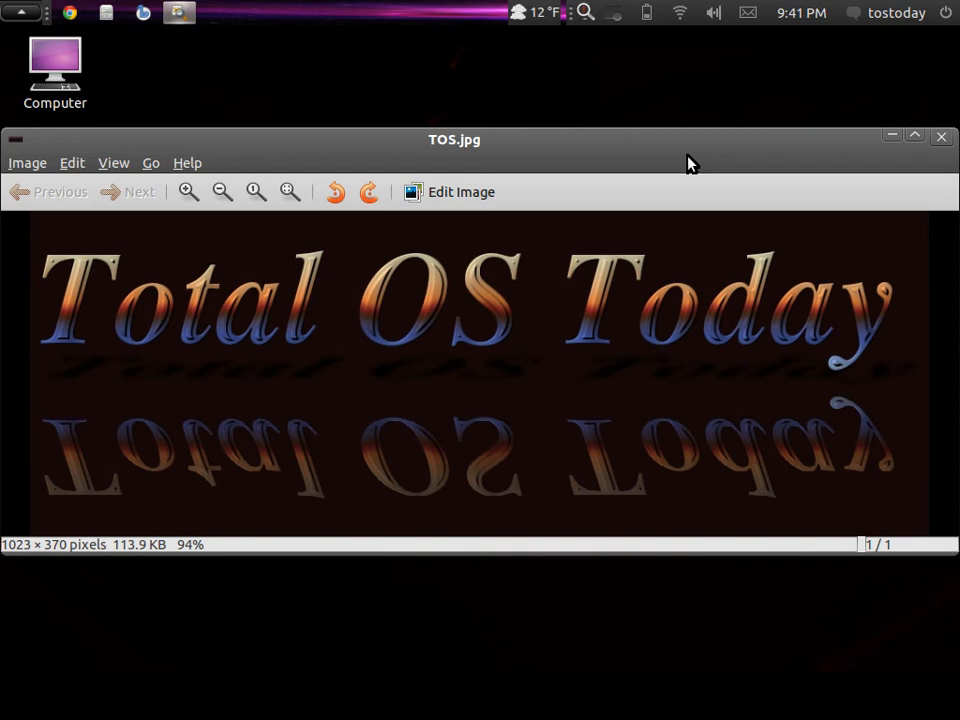
mouse_move(408, 100)
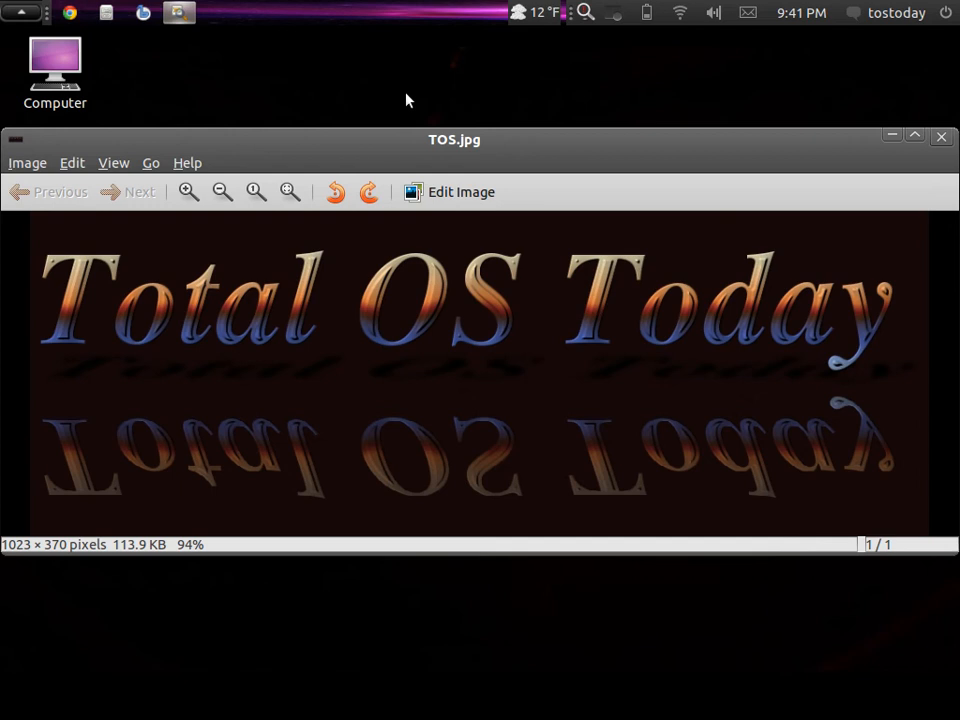
mouse_move(314, 115)
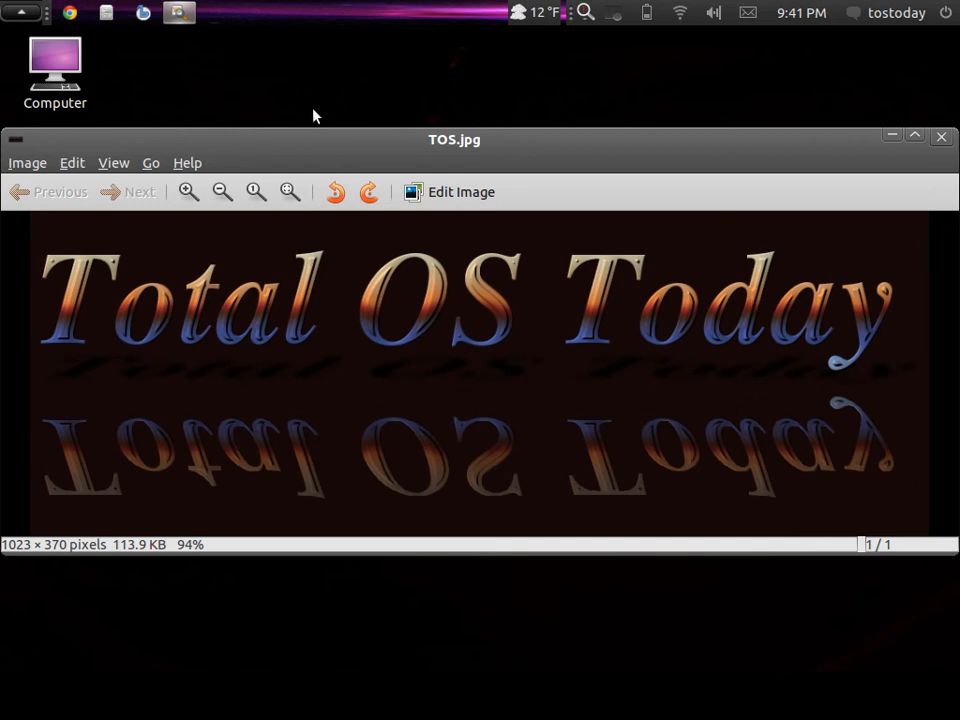
- Search the applications for 'disk', launch Disk Utility, and maximize its window
left_click(14, 12)
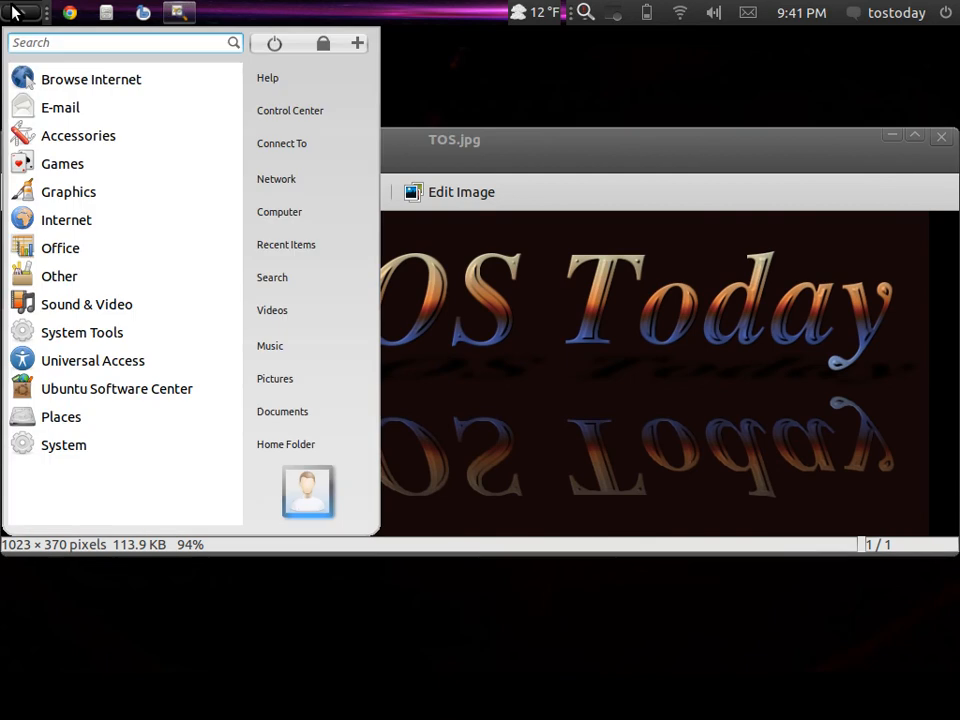
type("d")
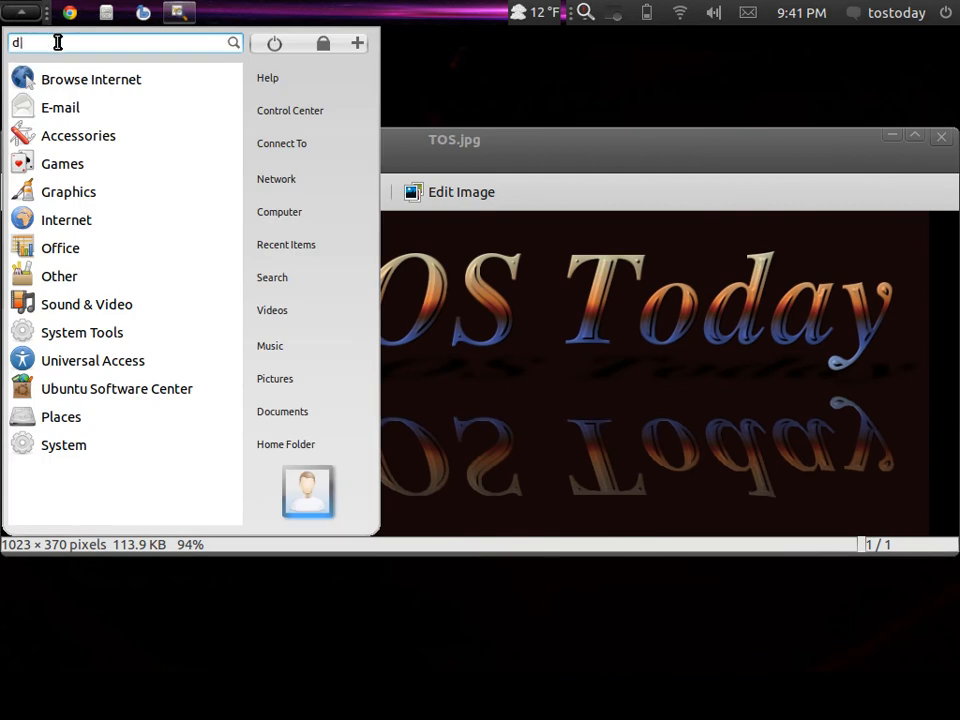
type("isk")
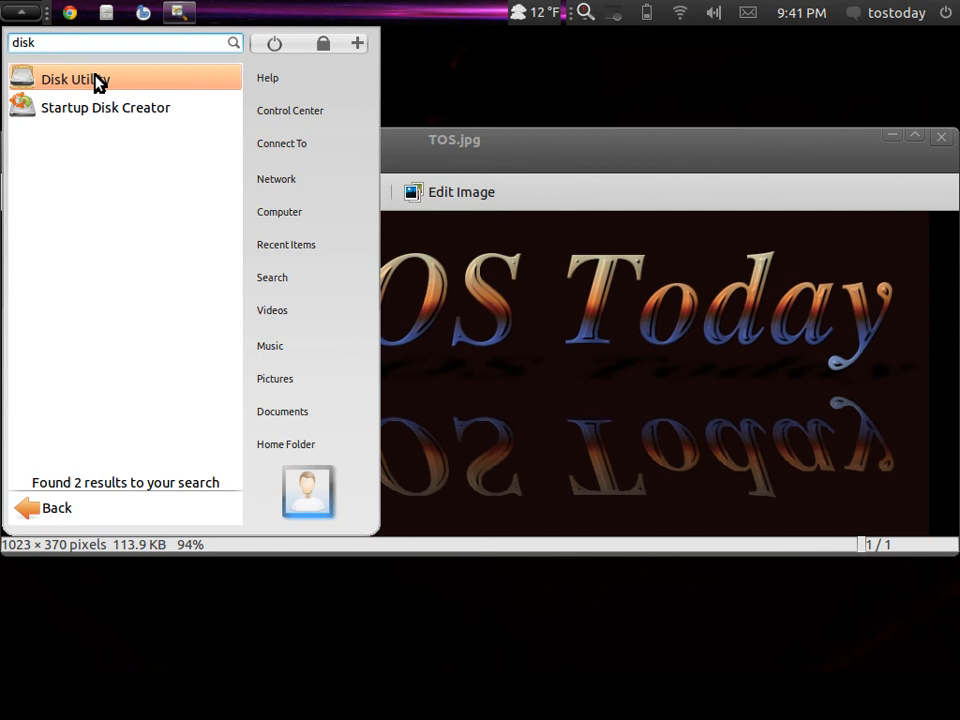
left_click(72, 79)
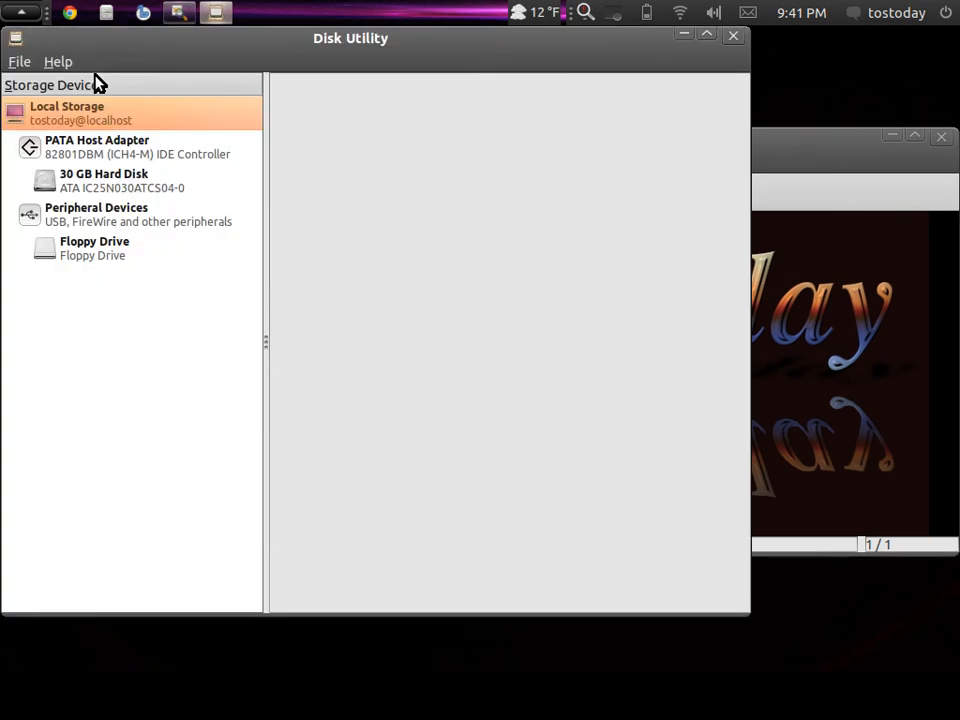
mouse_move(707, 37)
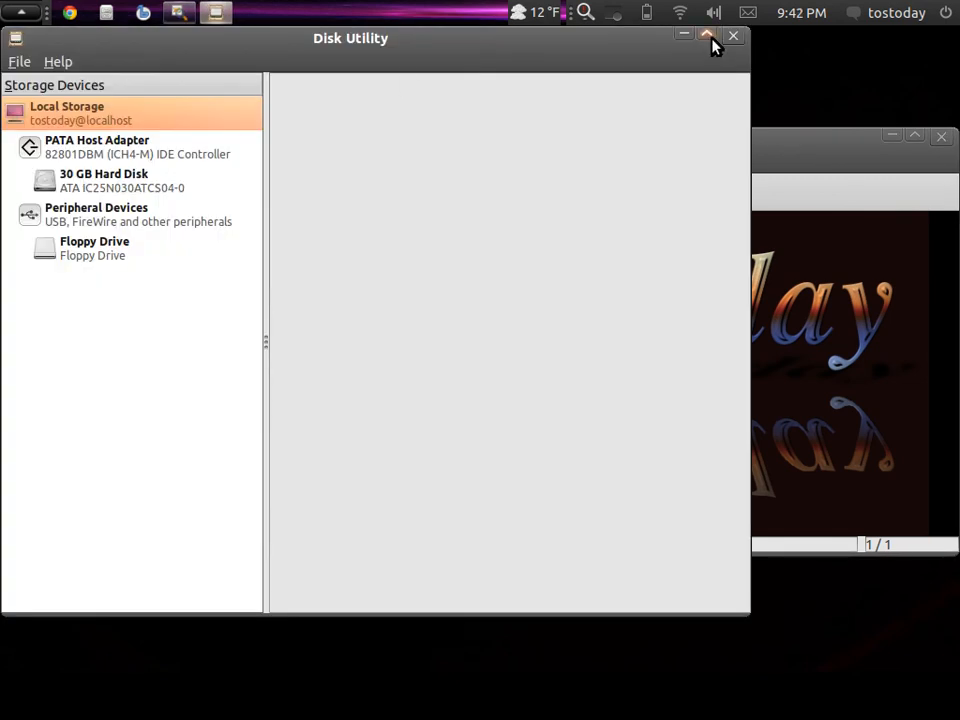
left_click(707, 37)
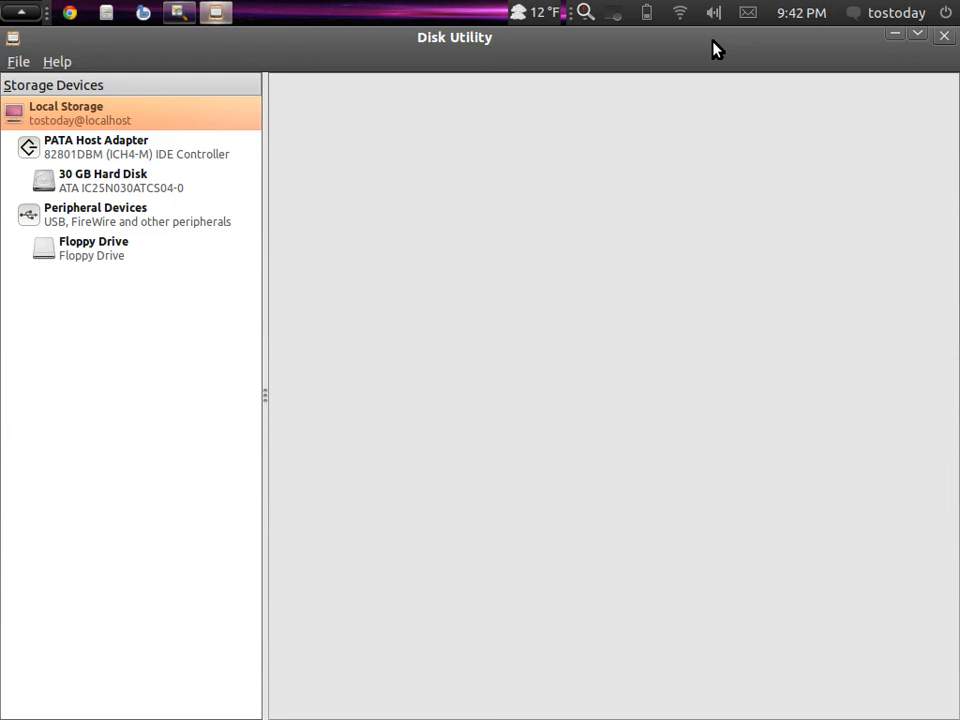
mouse_move(189, 151)
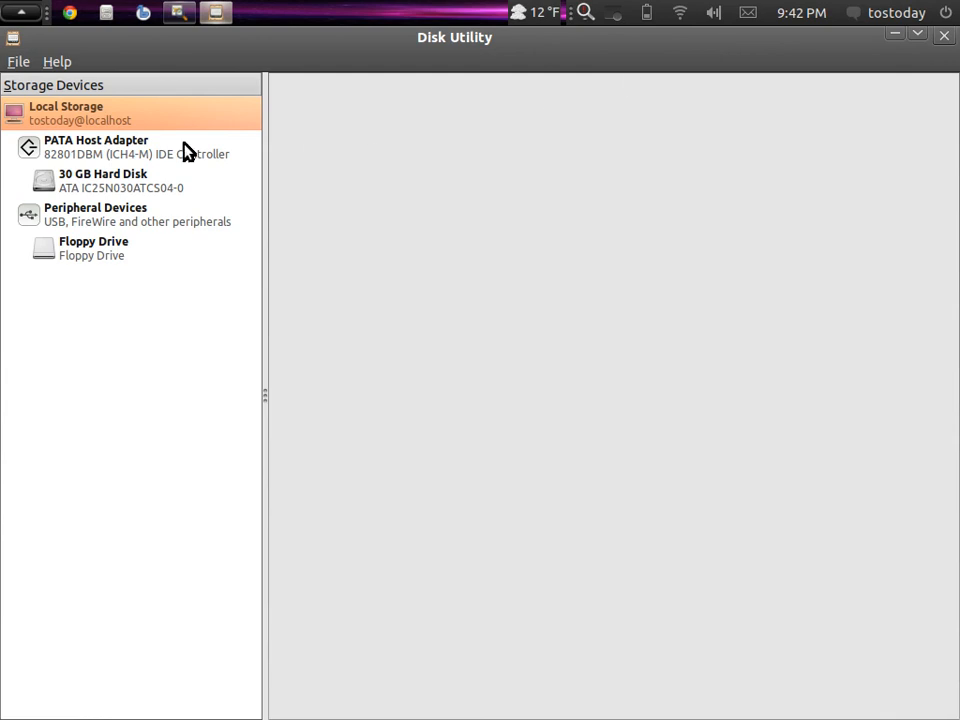
- Select the 30 GB Hard Disk under PATA Host Adapter to view its healthy SMART status
left_click(102, 180)
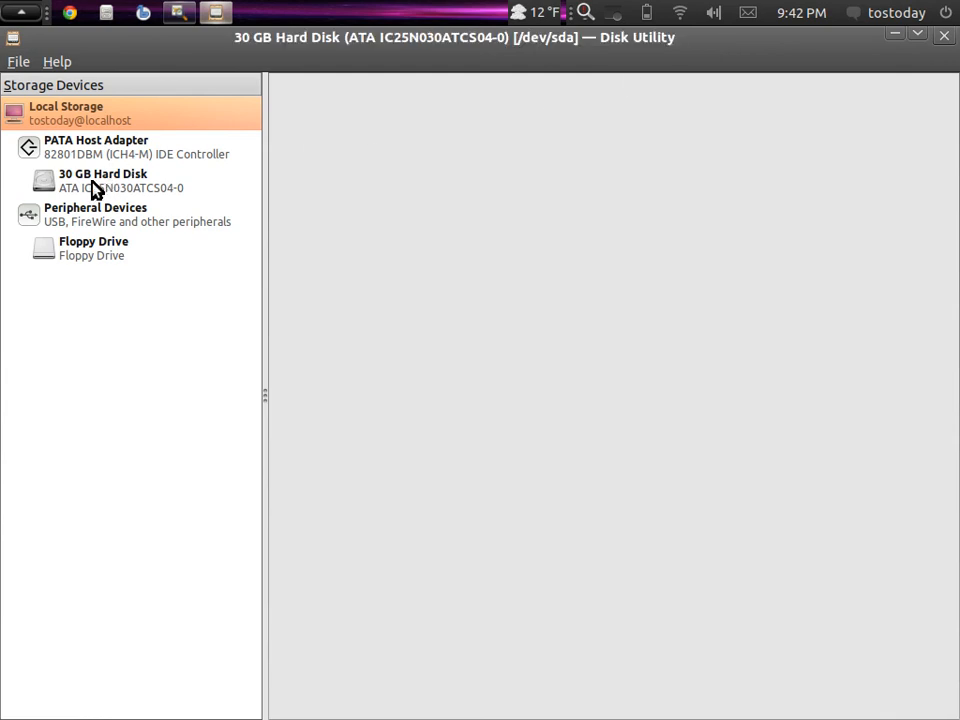
left_click(102, 180)
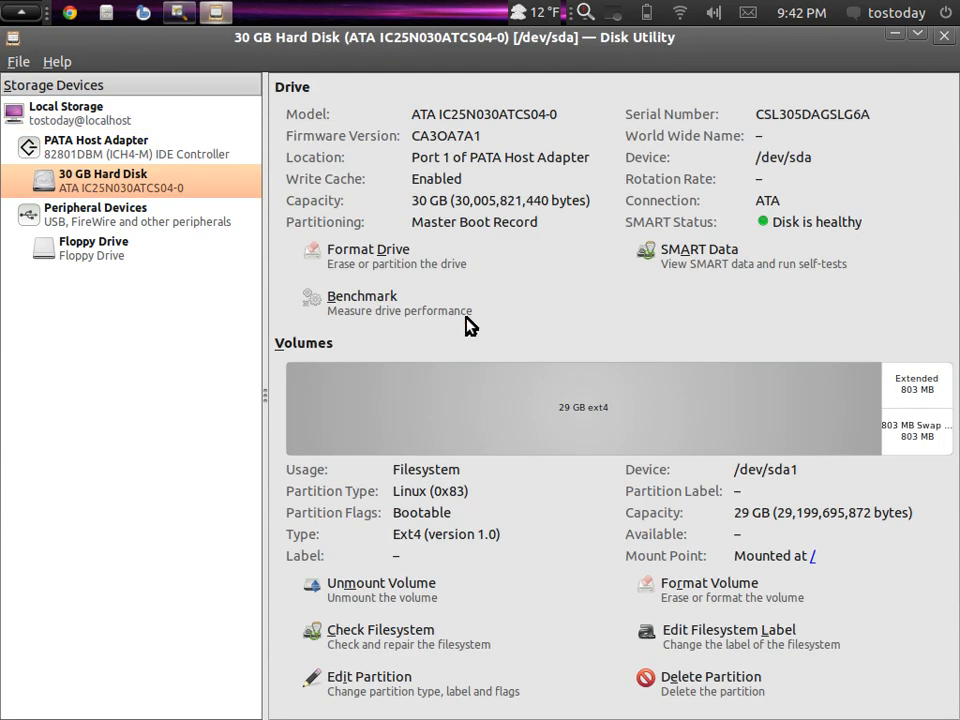
mouse_move(585, 76)
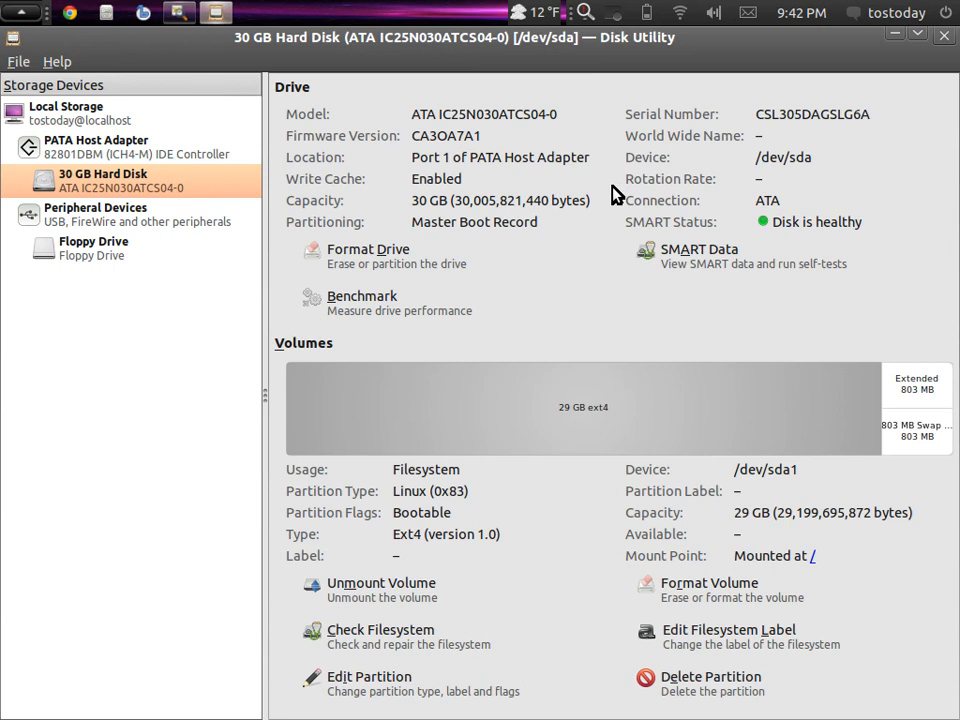
mouse_move(792, 222)
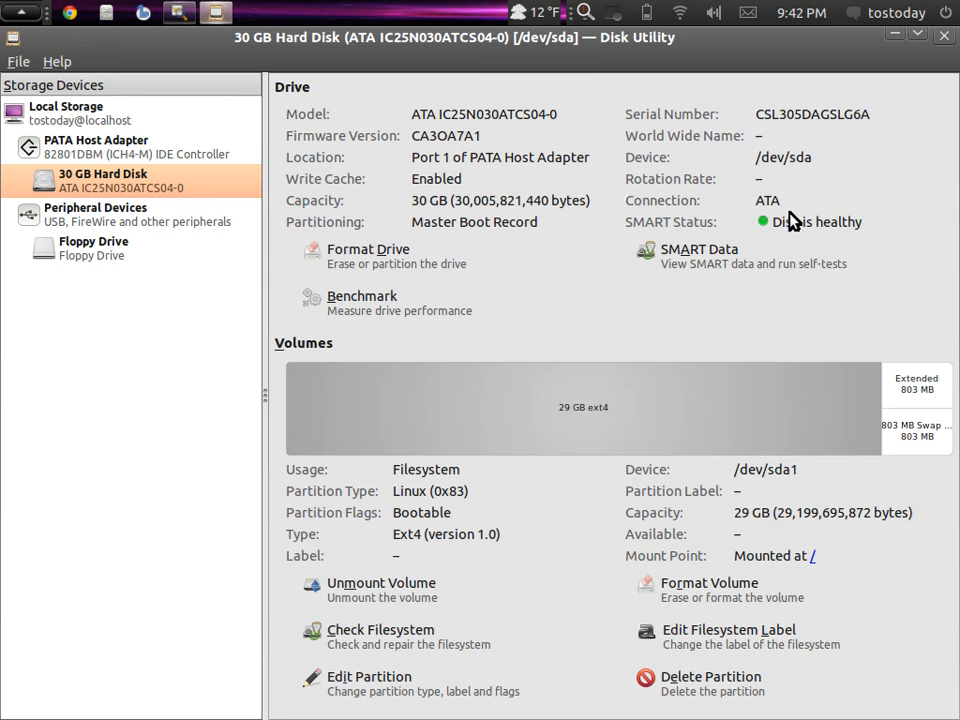
mouse_move(772, 232)
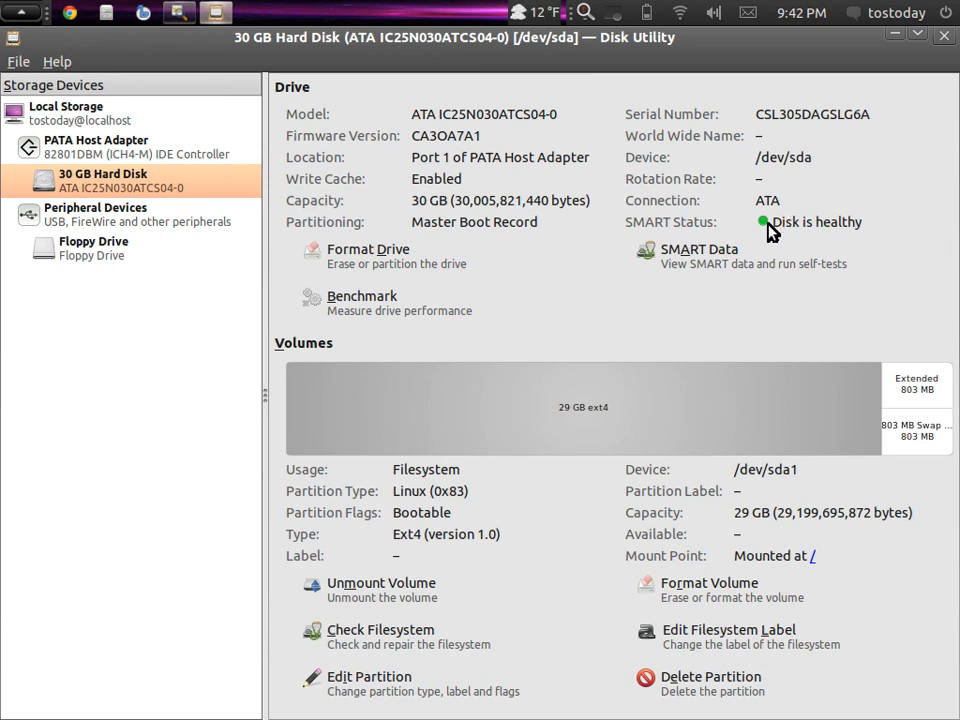
mouse_move(782, 235)
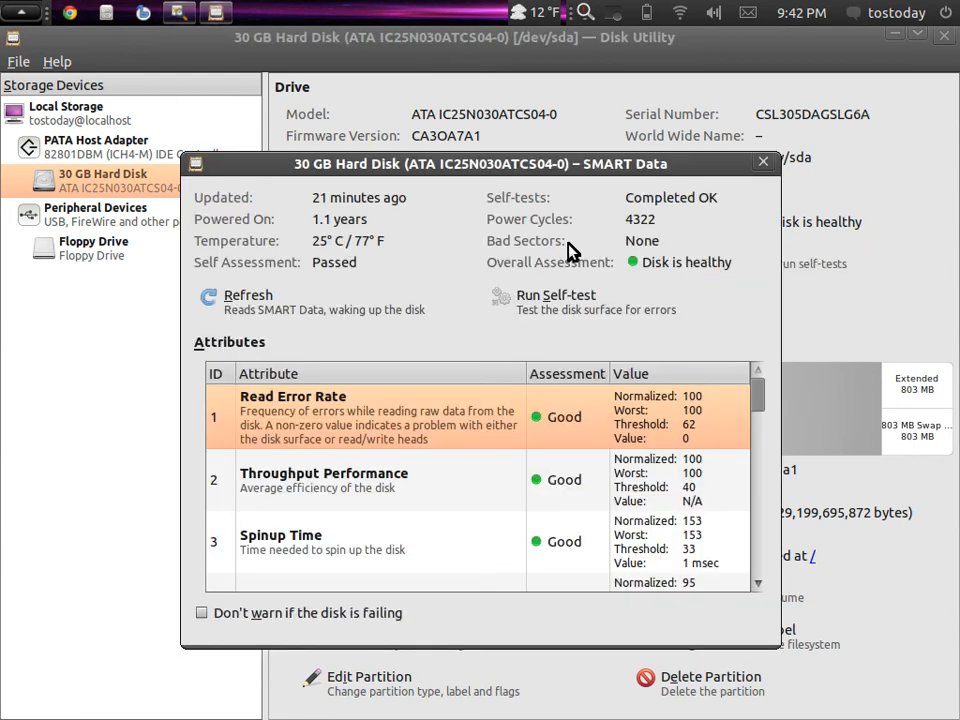
mouse_move(473, 222)
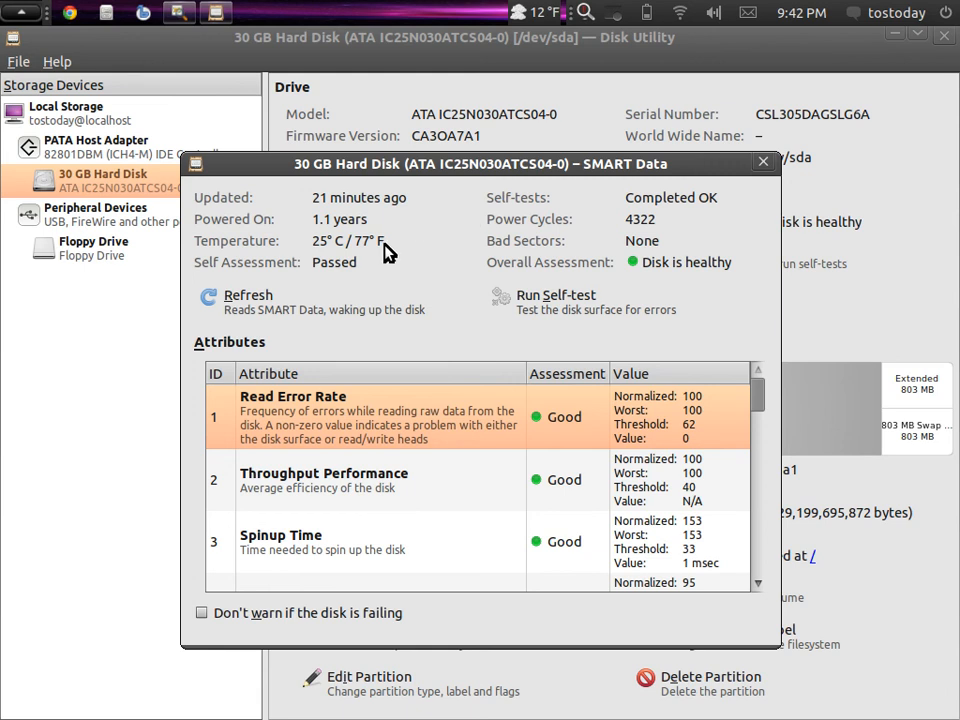
mouse_move(337, 277)
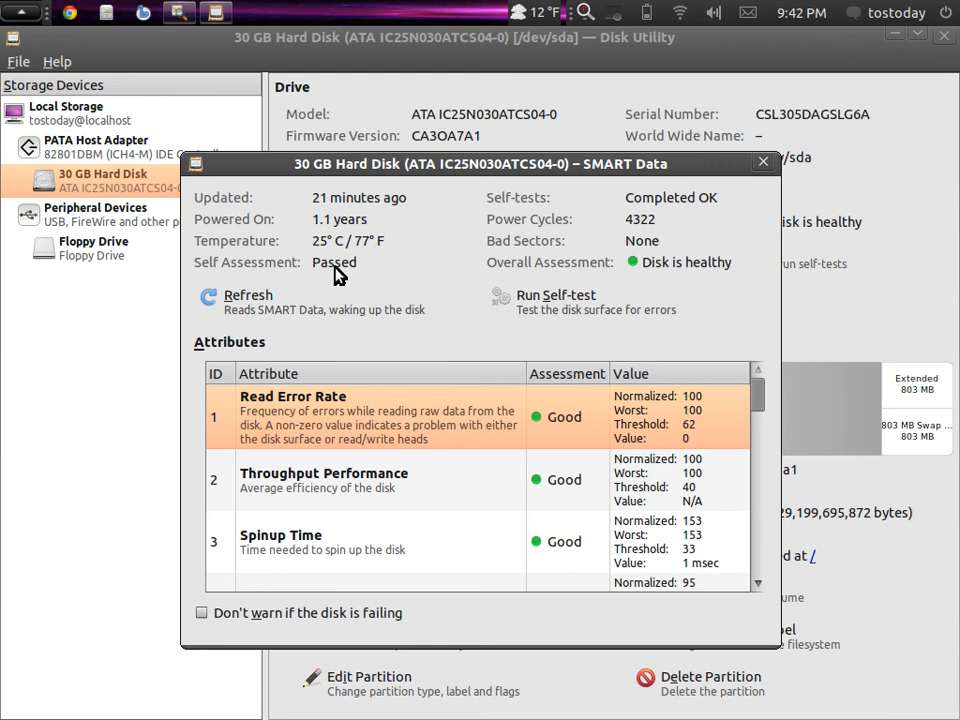
mouse_move(687, 193)
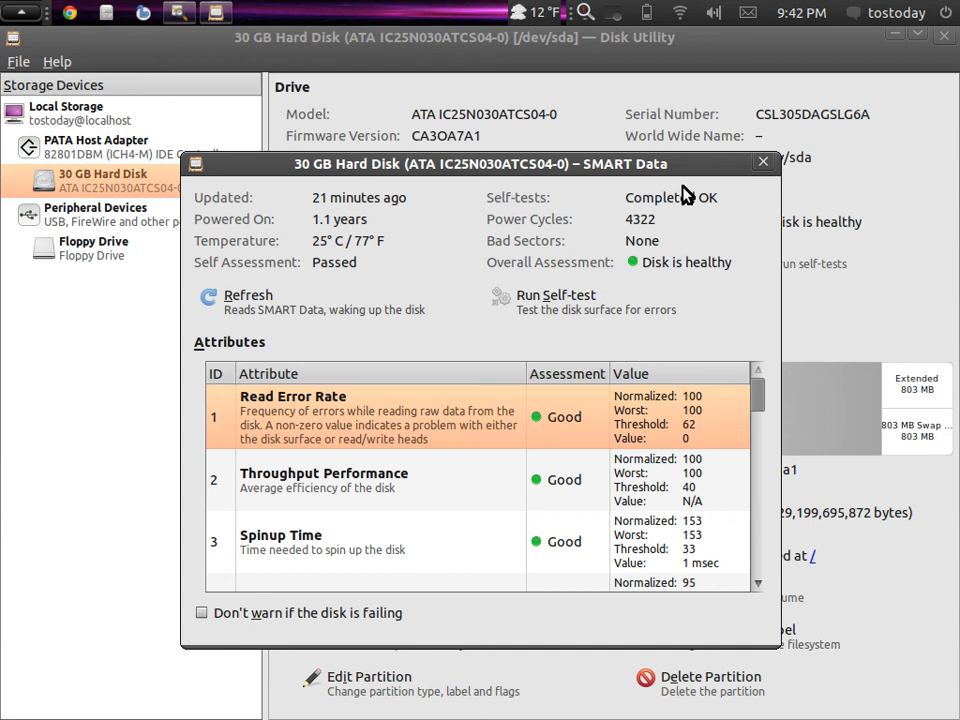
mouse_move(666, 240)
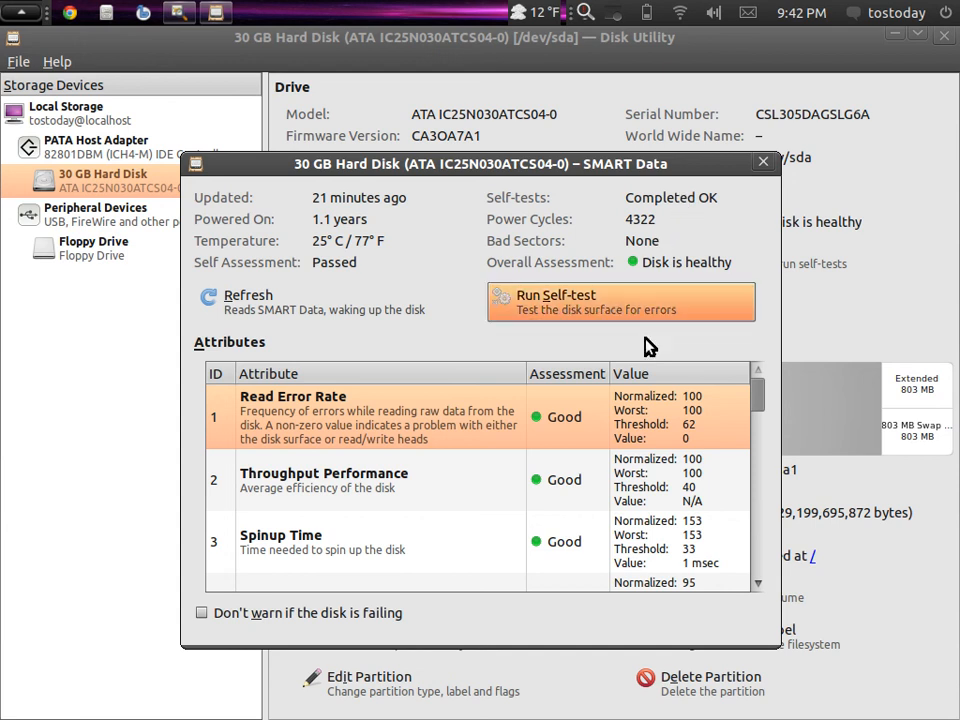
mouse_move(758, 400)
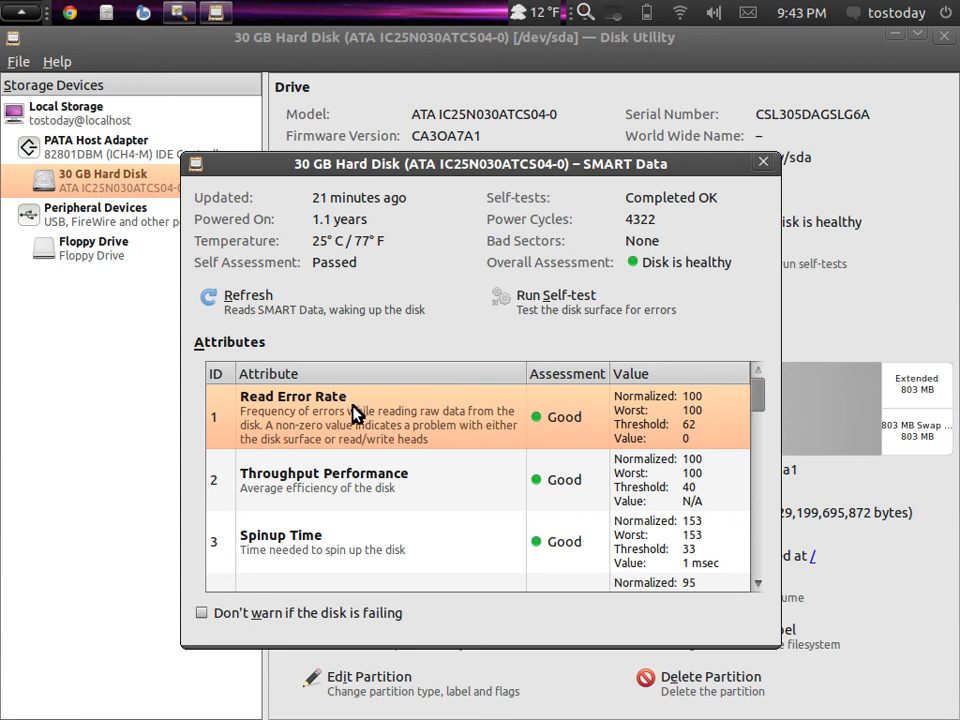
mouse_move(558, 578)
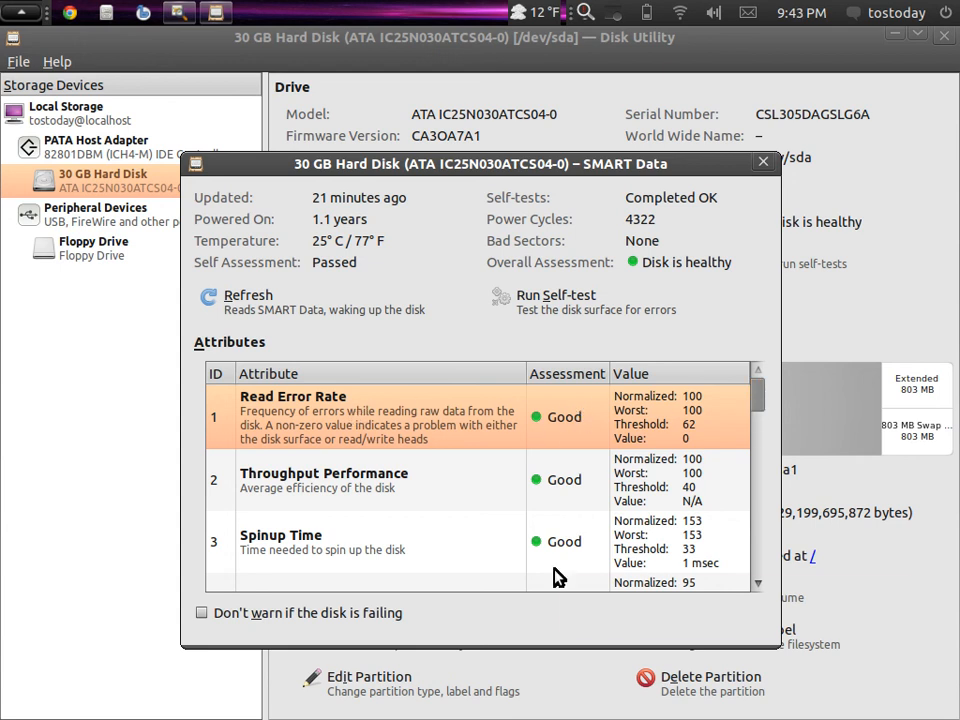
mouse_move(560, 560)
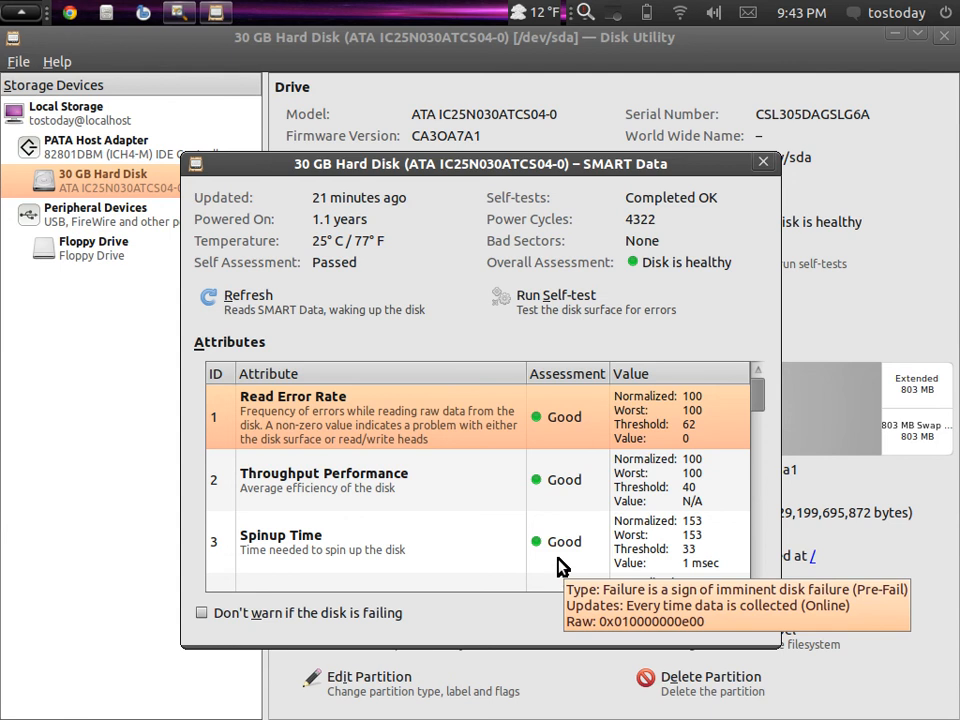
mouse_move(715, 228)
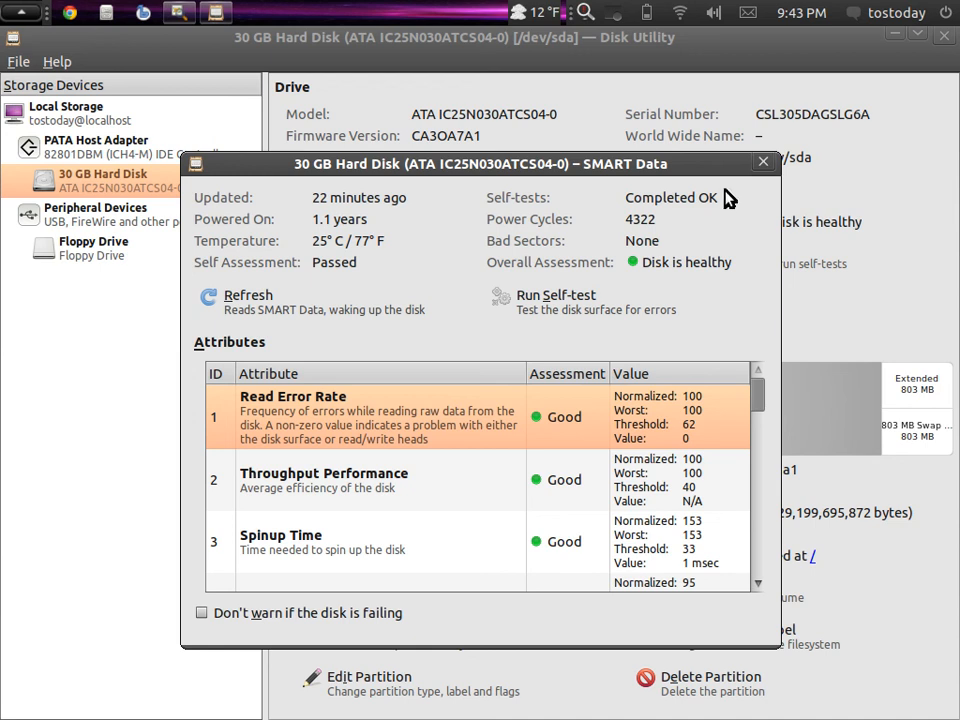
- Switch to the Image Viewer window showing TOS.jpg
left_click(763, 161)
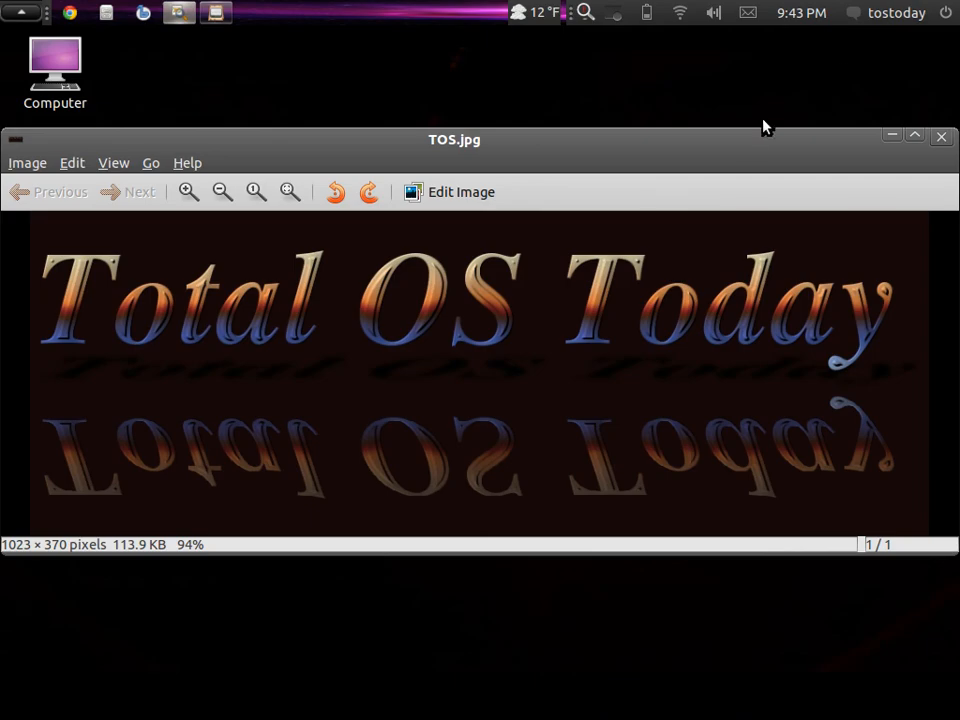
mouse_move(751, 143)
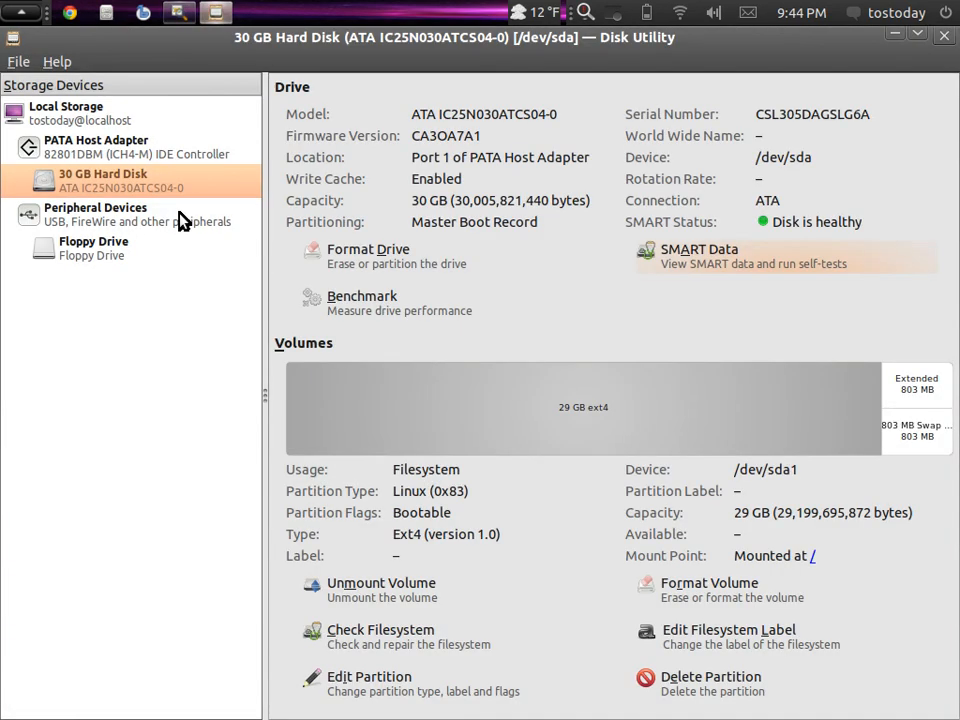
mouse_move(185, 312)
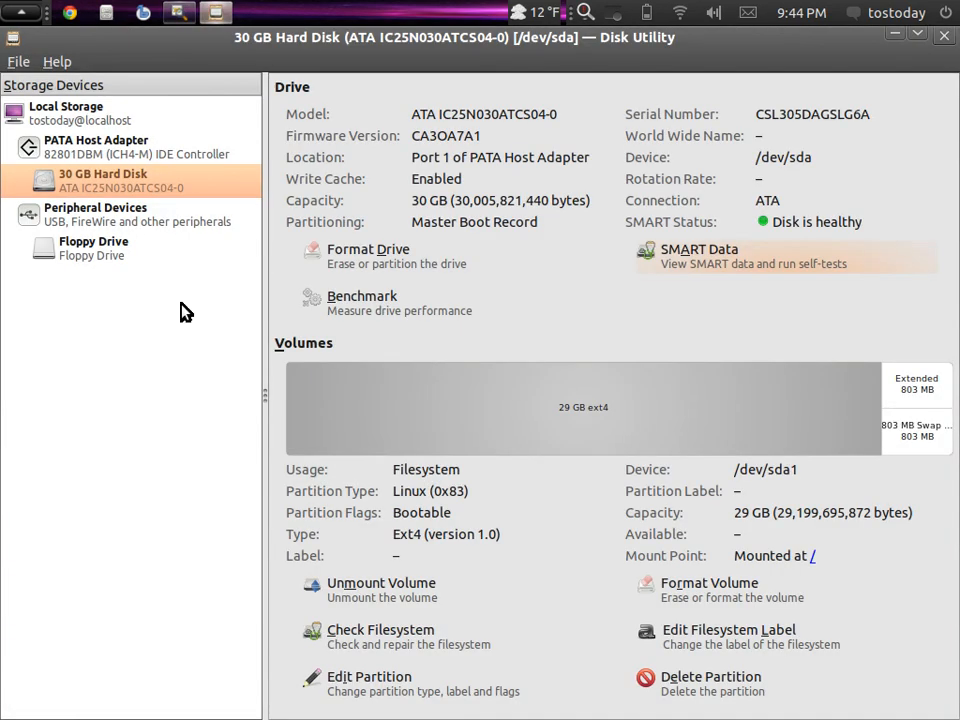
mouse_move(230, 308)
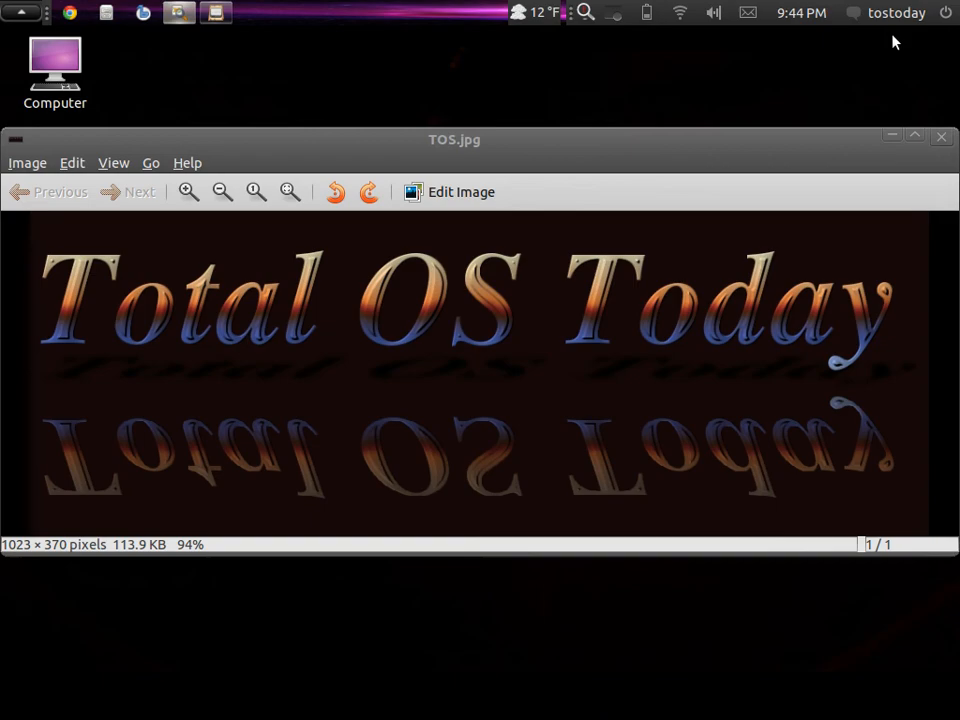
mouse_move(790, 88)
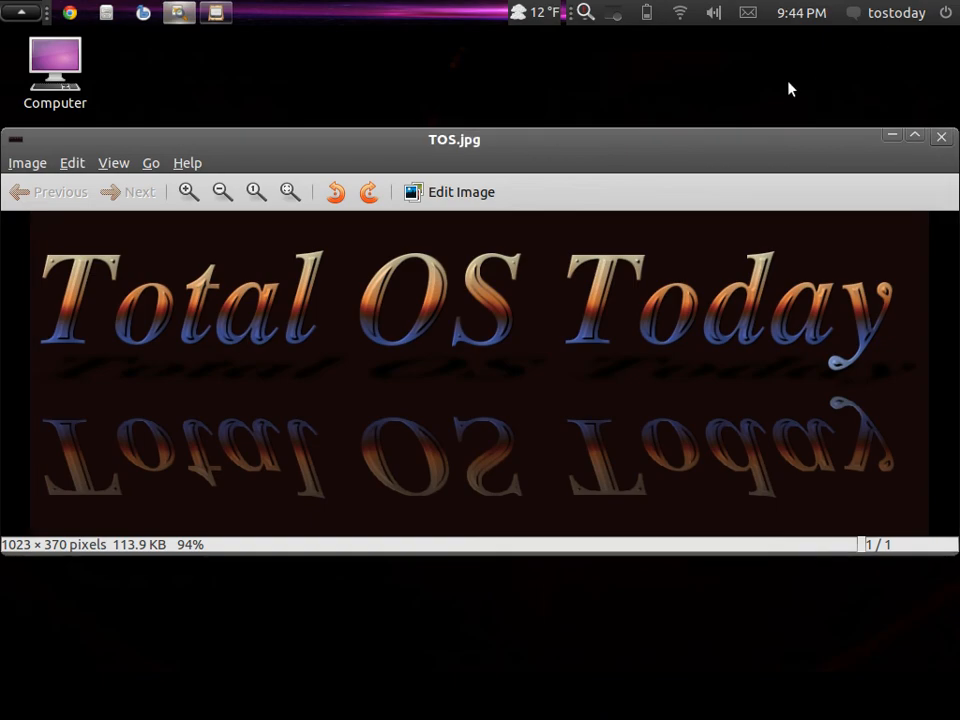